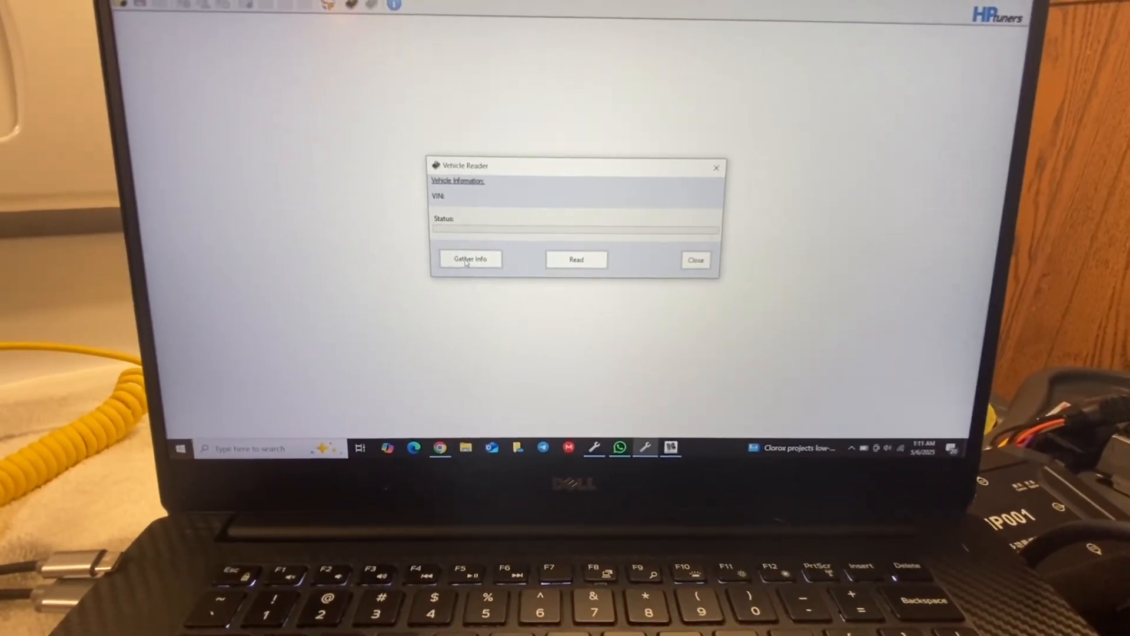
Gather the connected ECM's vehicle information in Vehicle Reader.
{"action": "left_click", "coordinate": [470, 259]}
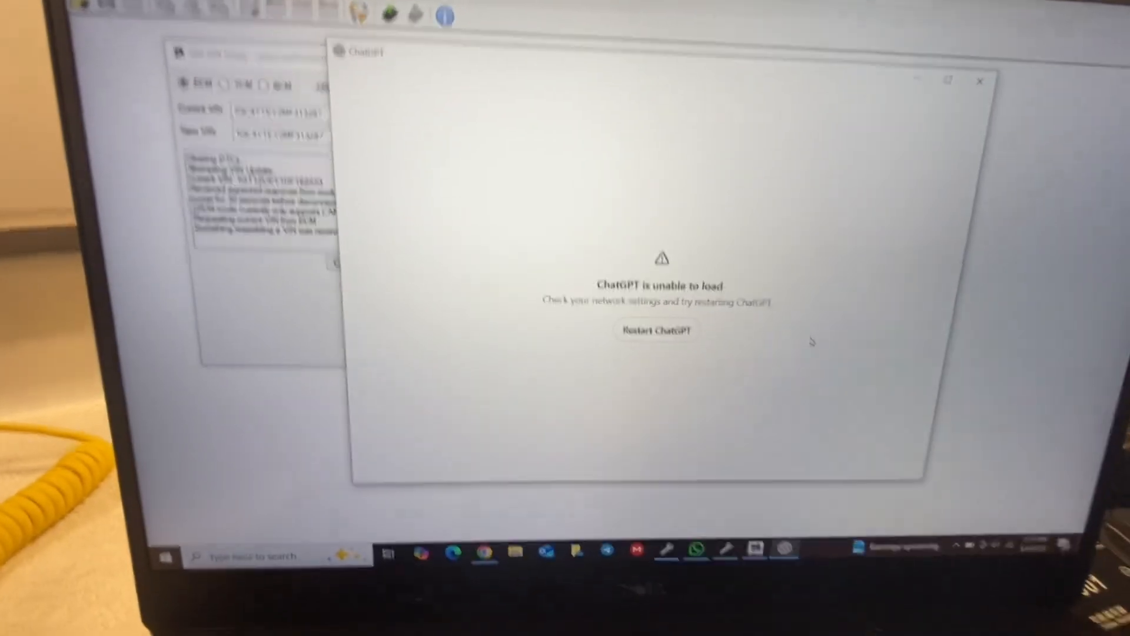
{"action": "mouse_move", "coordinate": [941, 75]}
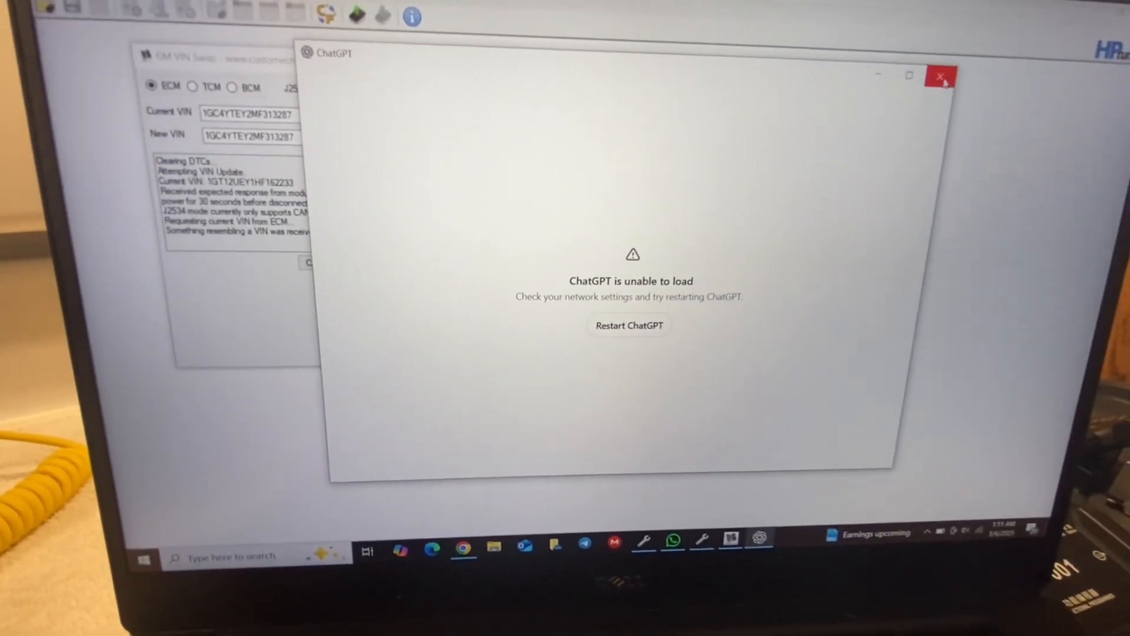
Dismiss the ChatGPT window and read the ECM's current VIN with Get VIN.
{"action": "left_click", "coordinate": [940, 76]}
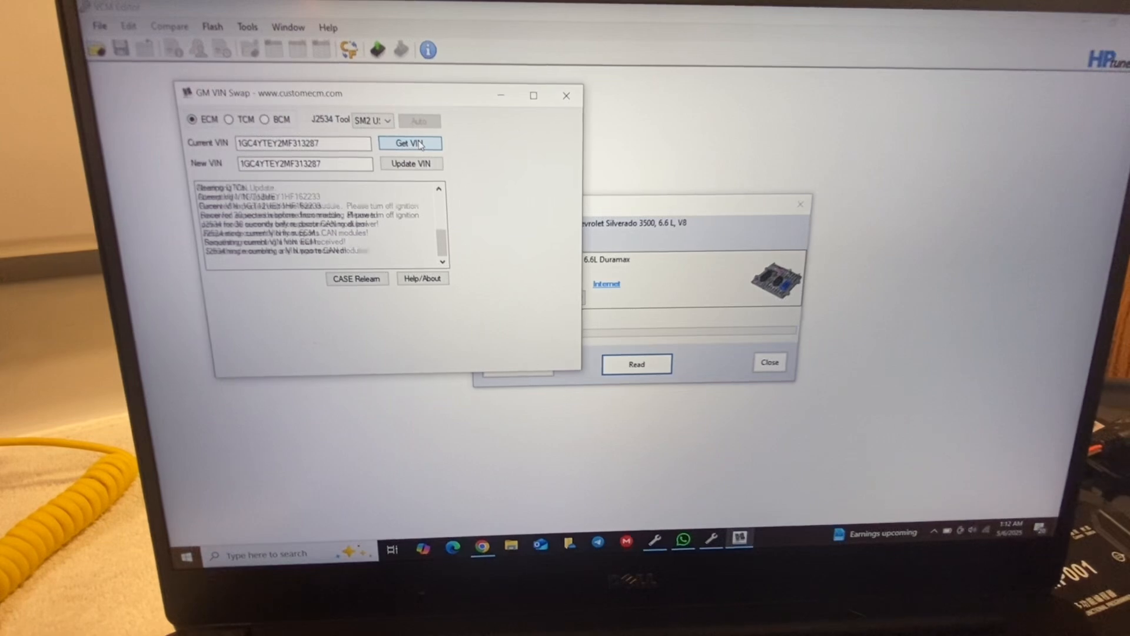
{"action": "left_click", "coordinate": [411, 163]}
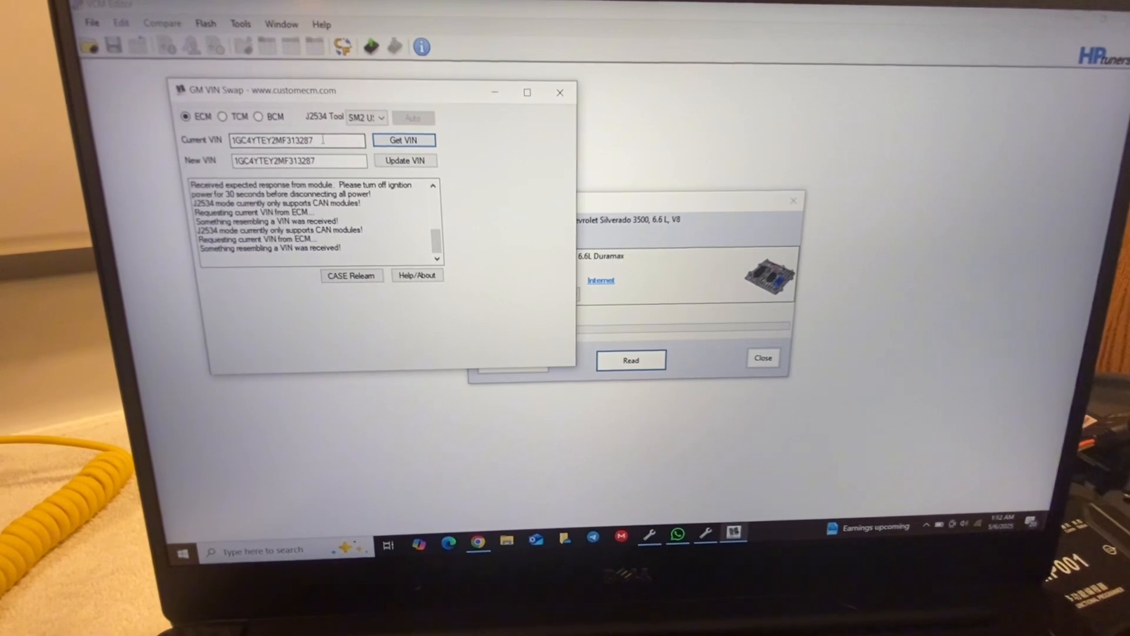
{"action": "triple_click", "coordinate": [298, 155]}
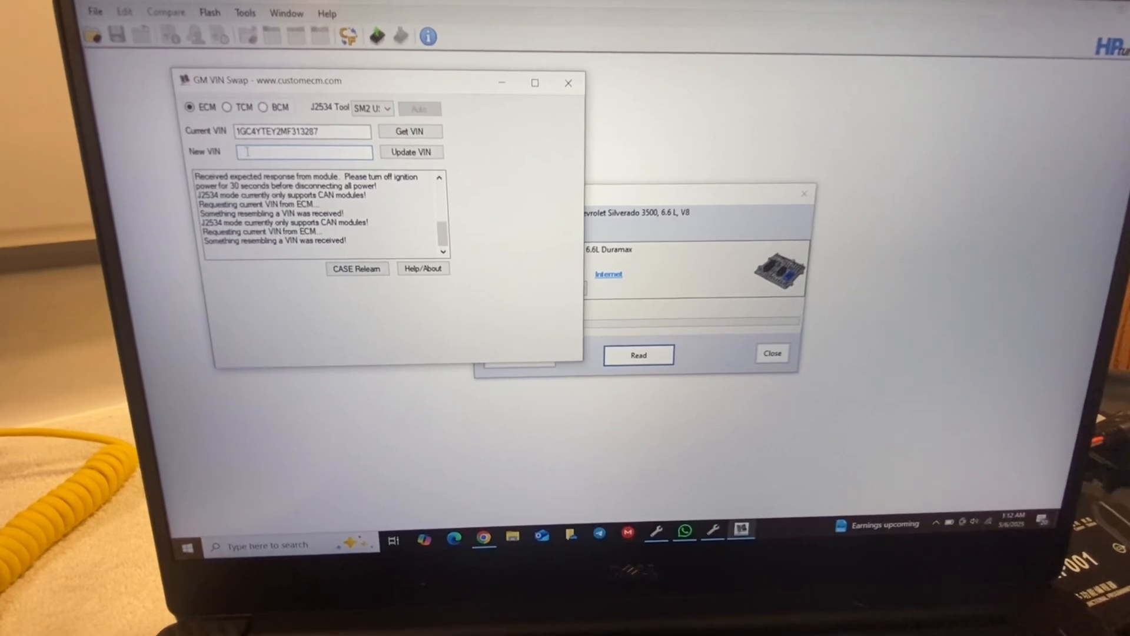
{"action": "right_click", "coordinate": [302, 152]}
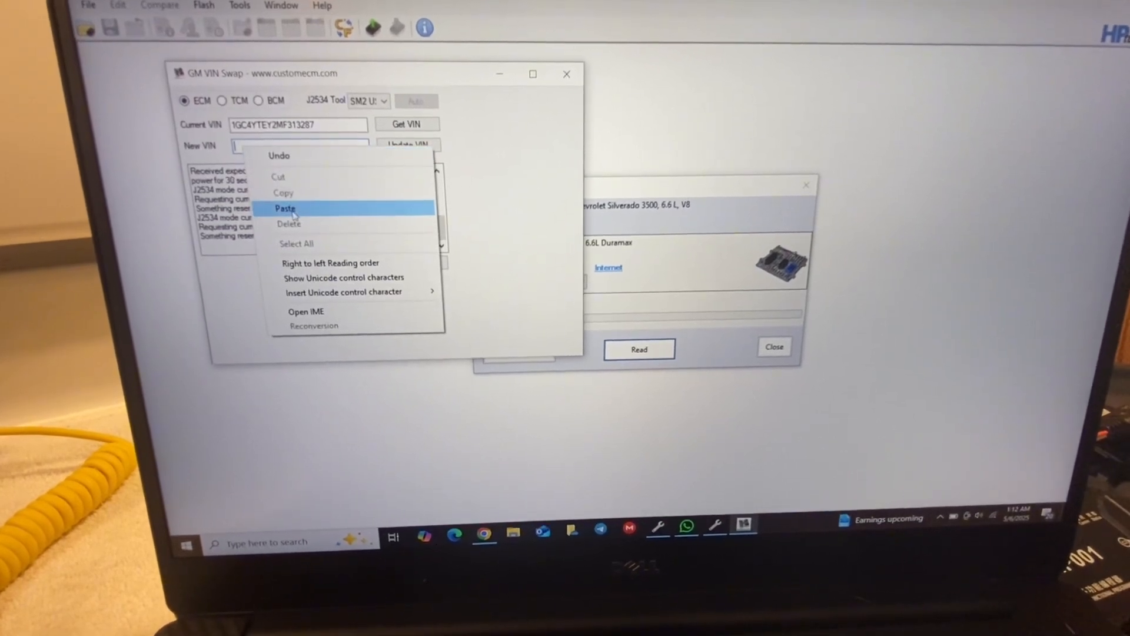
{"action": "left_click", "coordinate": [285, 208]}
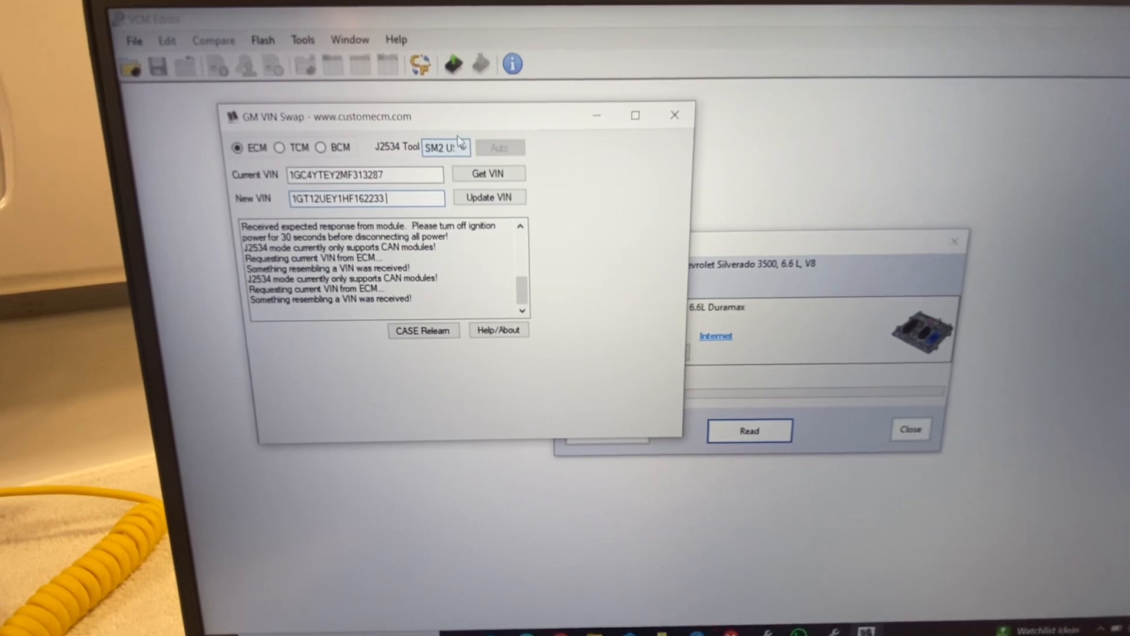
Keep SM2 USB as the J2534 interface and attempt Update VIN, hitting the 17-character error.
{"action": "left_click", "coordinate": [468, 149]}
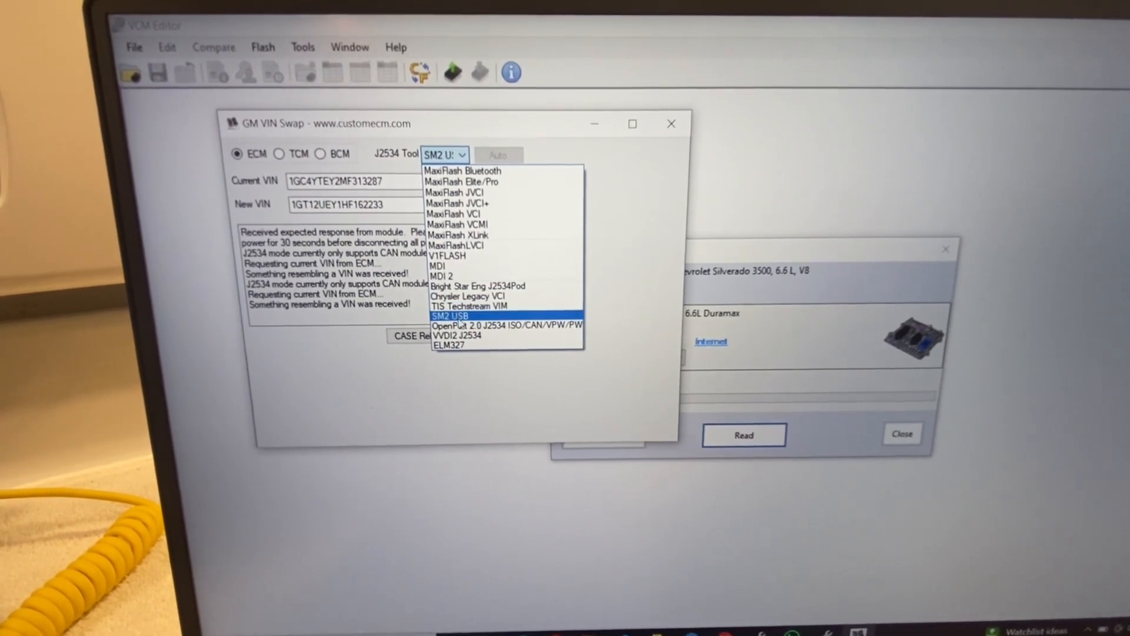
{"action": "left_click", "coordinate": [451, 316]}
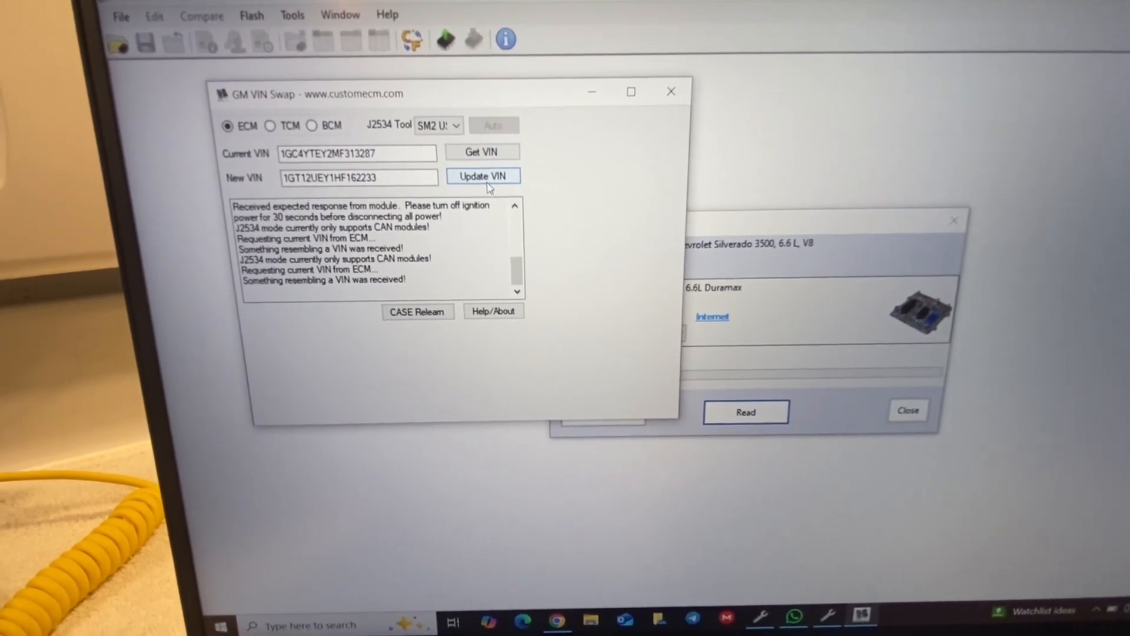
{"action": "left_click", "coordinate": [483, 175]}
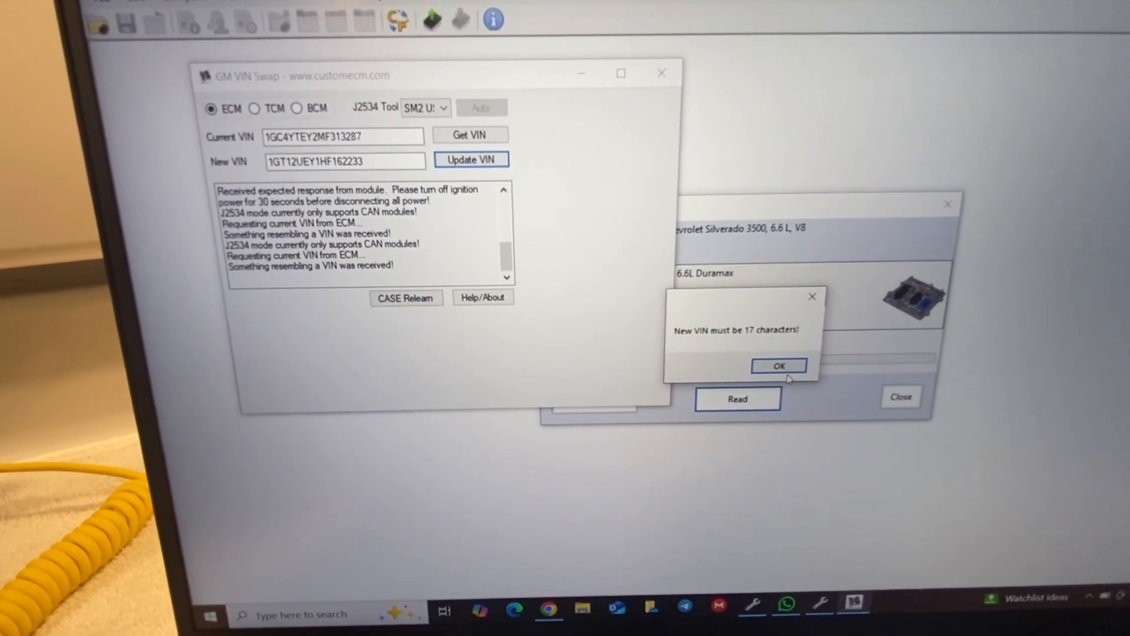
{"action": "left_click", "coordinate": [778, 365]}
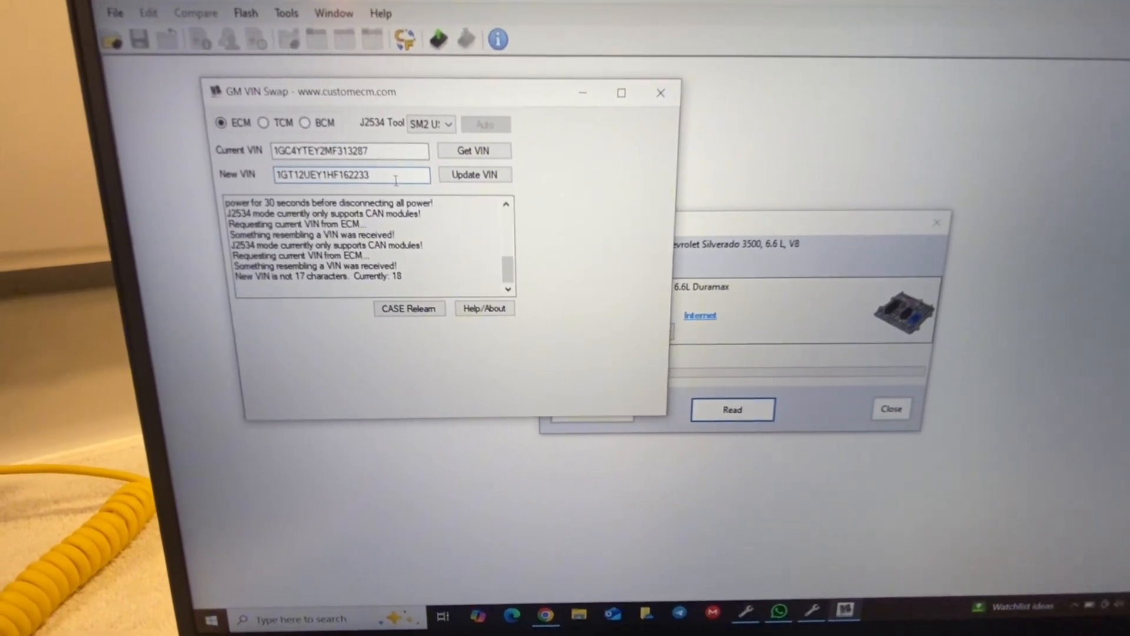
Trim the extra character from the new VIN and write it to the ECM again.
{"action": "left_click", "coordinate": [474, 164]}
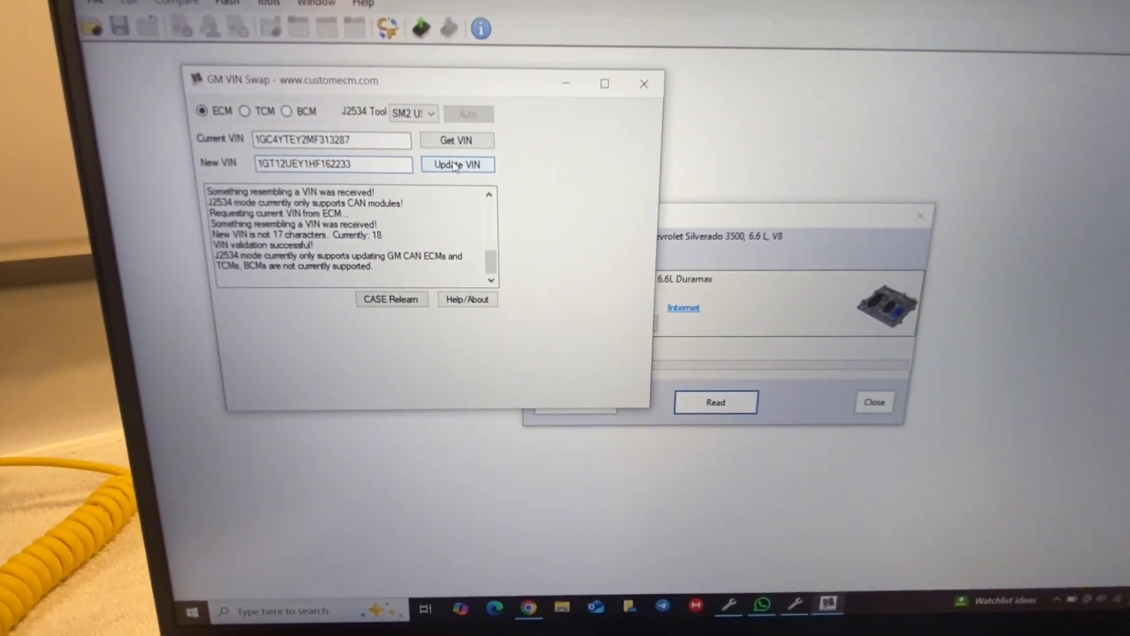
{"action": "left_click", "coordinate": [457, 165]}
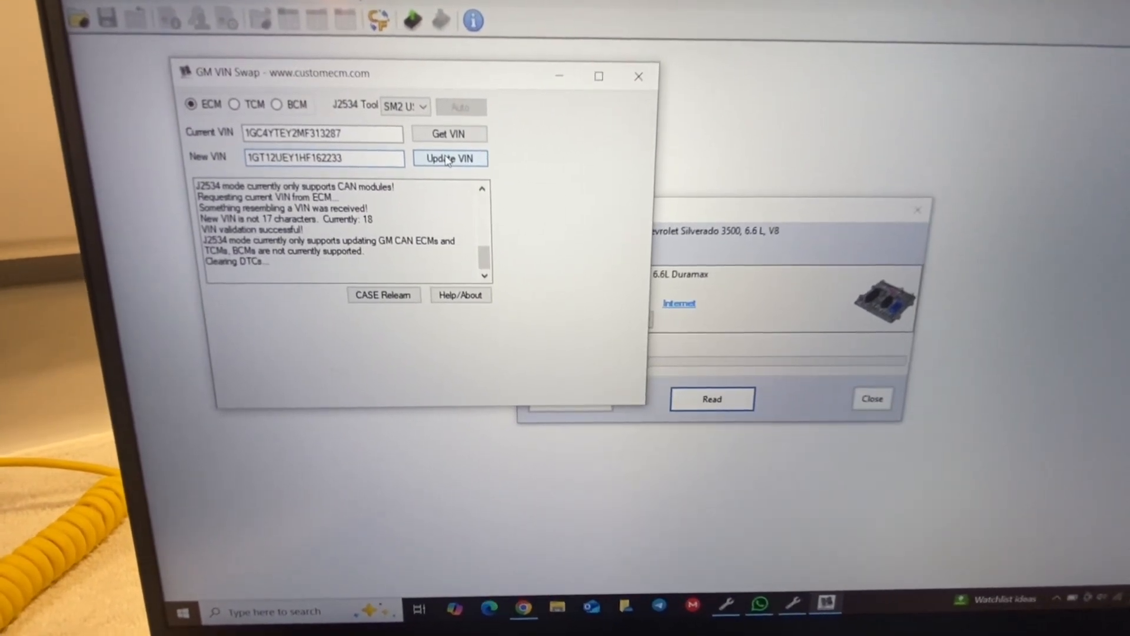
{"action": "left_click", "coordinate": [449, 158]}
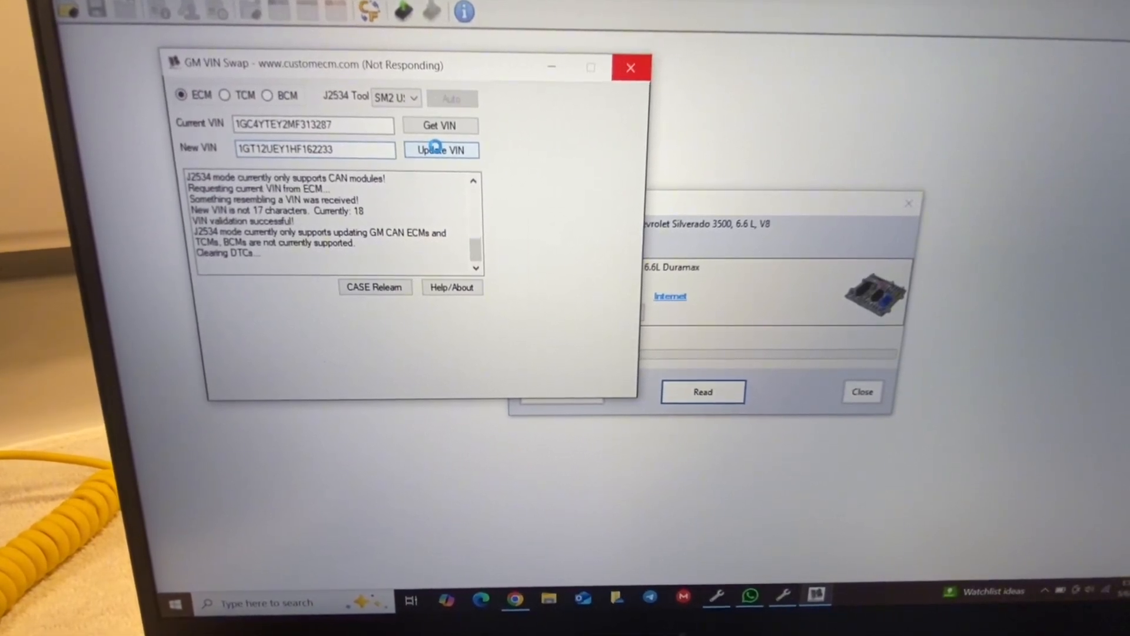
{"action": "left_click", "coordinate": [441, 149]}
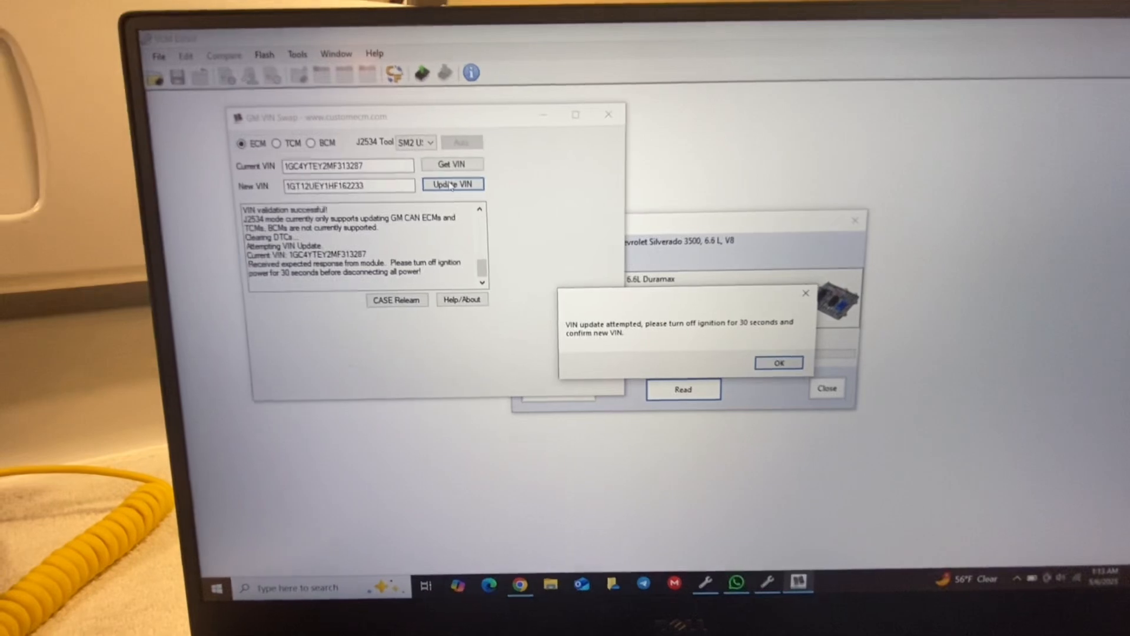
Acknowledge the ignition-off notice and request the ECM's current VIN again.
{"action": "left_click", "coordinate": [778, 363]}
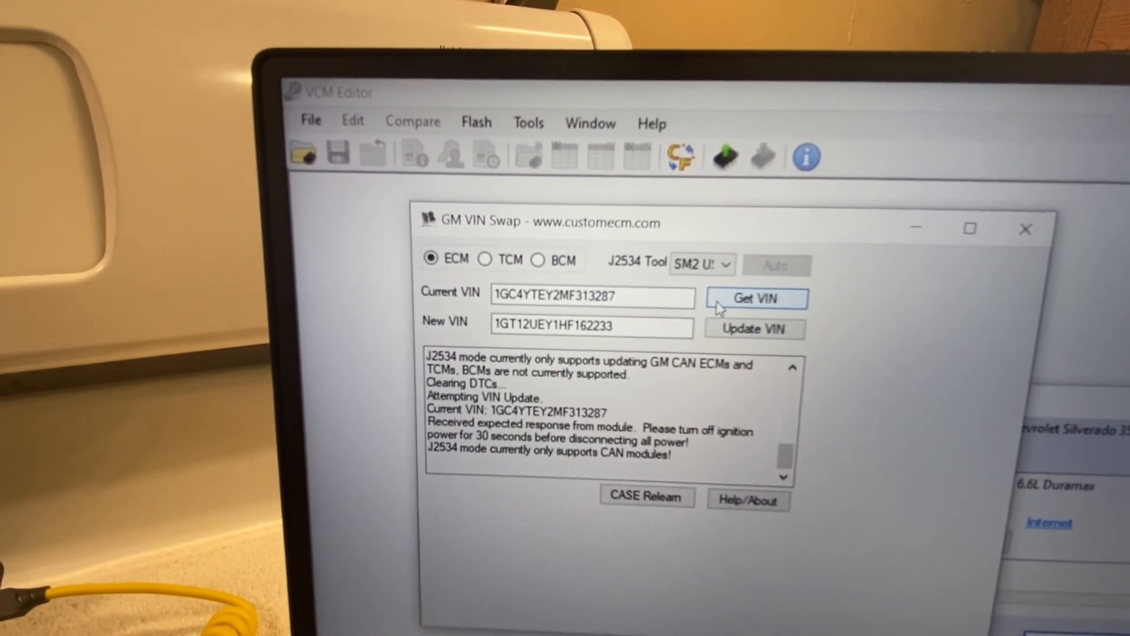
{"action": "left_click", "coordinate": [756, 297]}
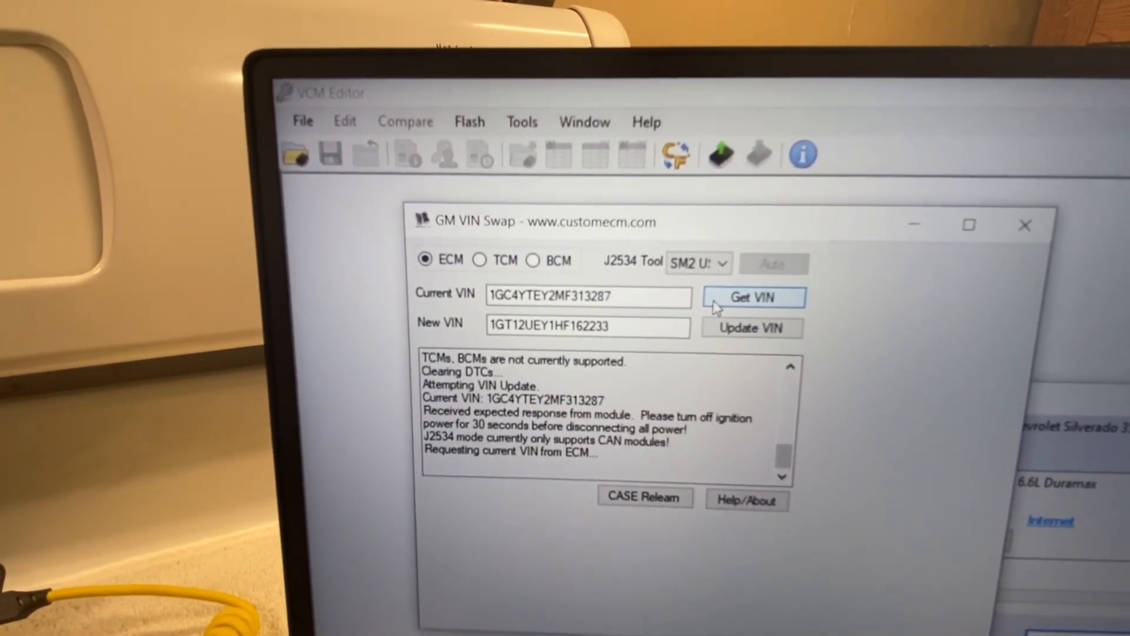
{"action": "left_click", "coordinate": [754, 297]}
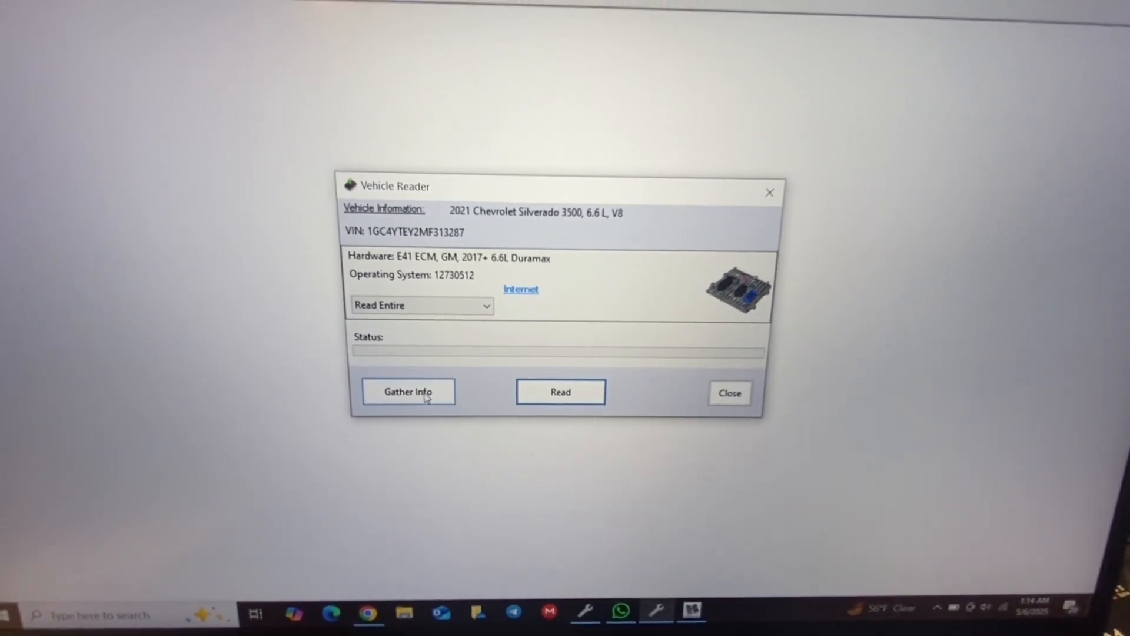
{"action": "left_click", "coordinate": [409, 391]}
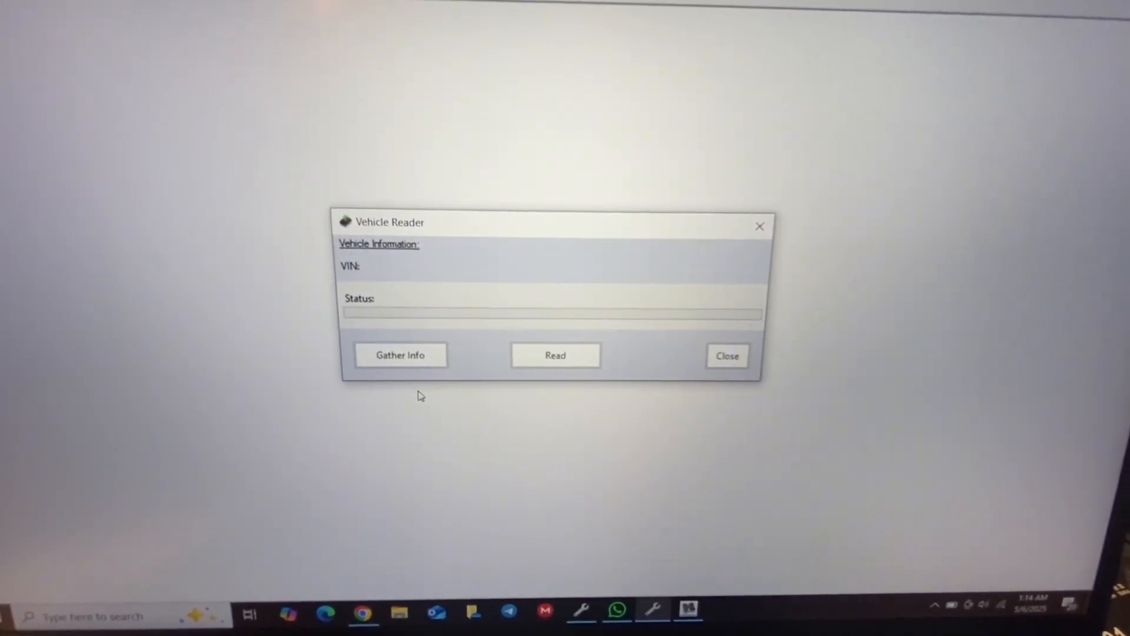
{"action": "left_click", "coordinate": [401, 354]}
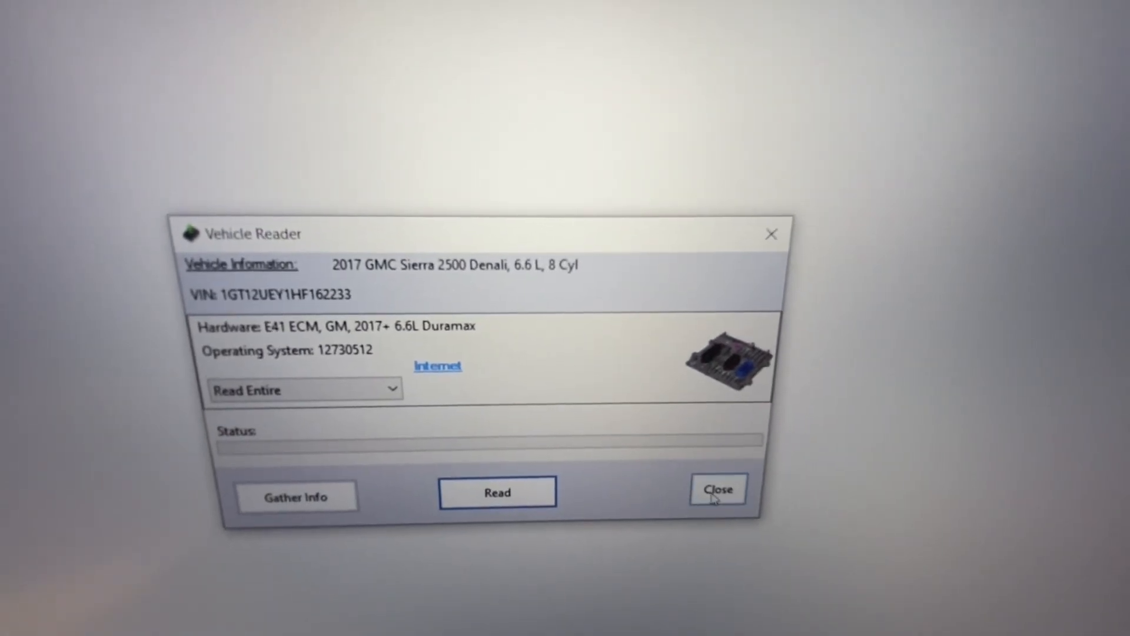
{"action": "left_click", "coordinate": [717, 490]}
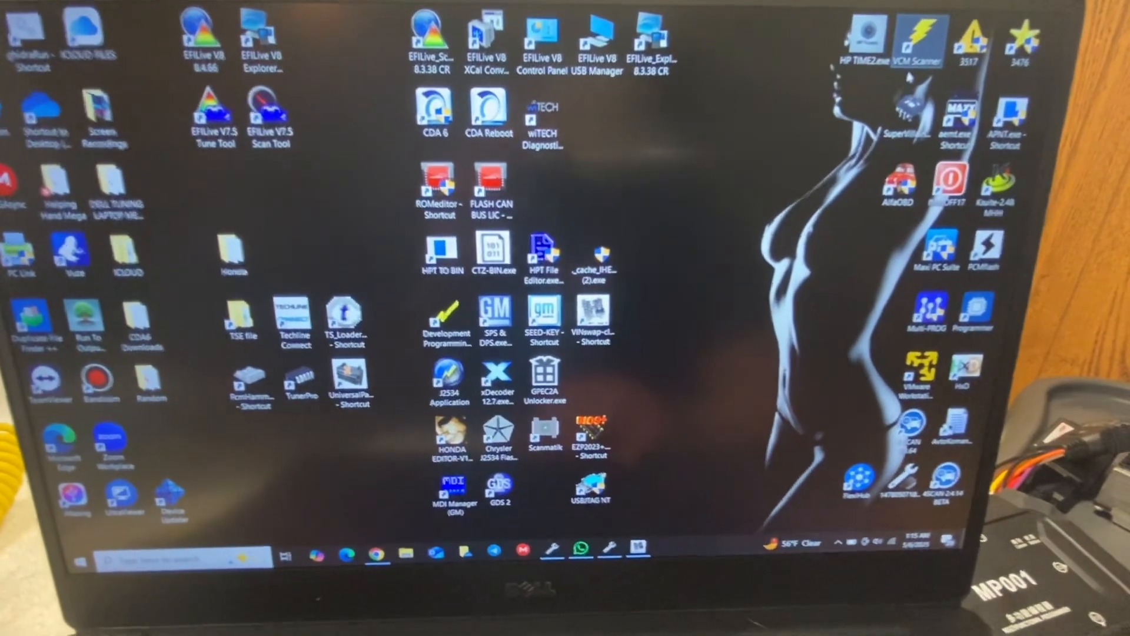
{"action": "mouse_move", "coordinate": [919, 40]}
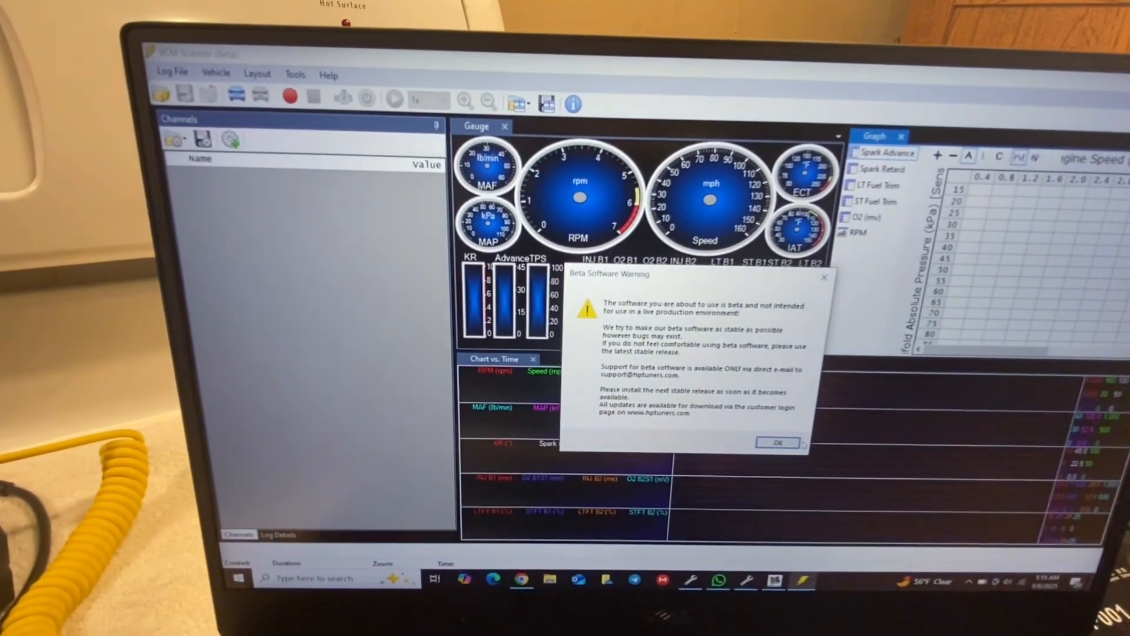
Dismiss the beta warning and close Special Functions, leaving VCM Scanner connected to the 2017 Sierra 2500 Denali.
{"action": "left_click", "coordinate": [777, 443]}
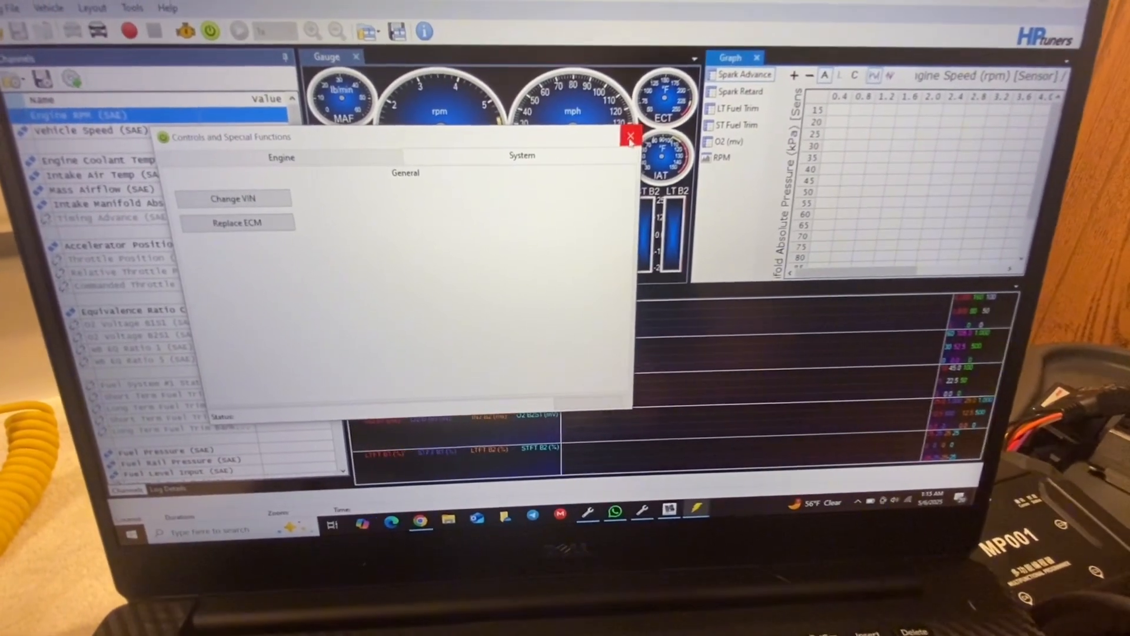
{"action": "left_click", "coordinate": [632, 137]}
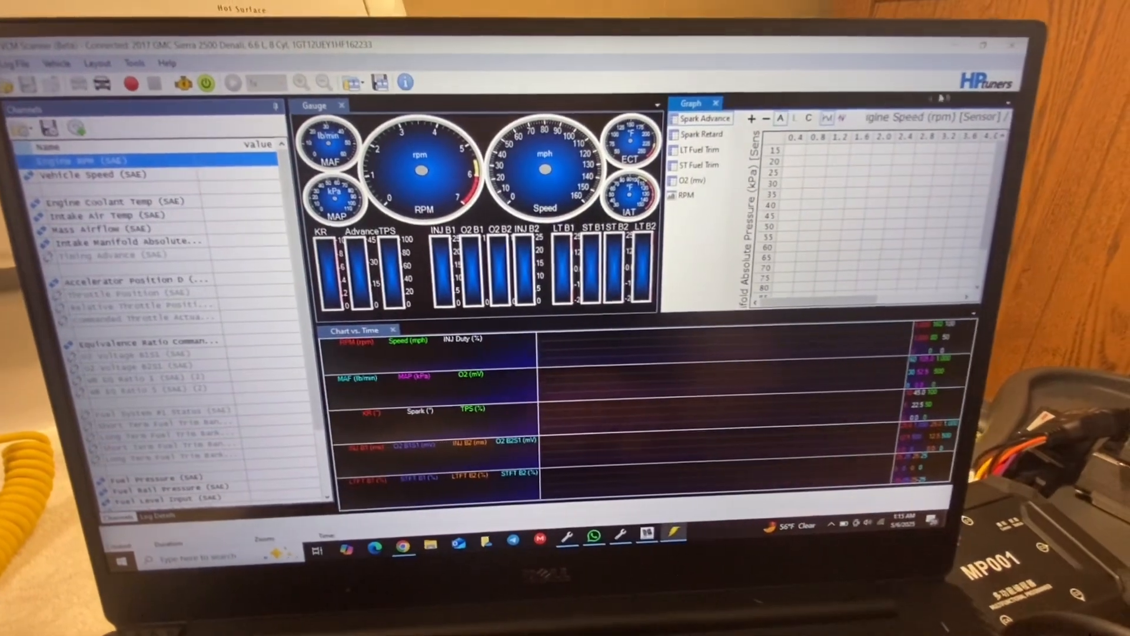